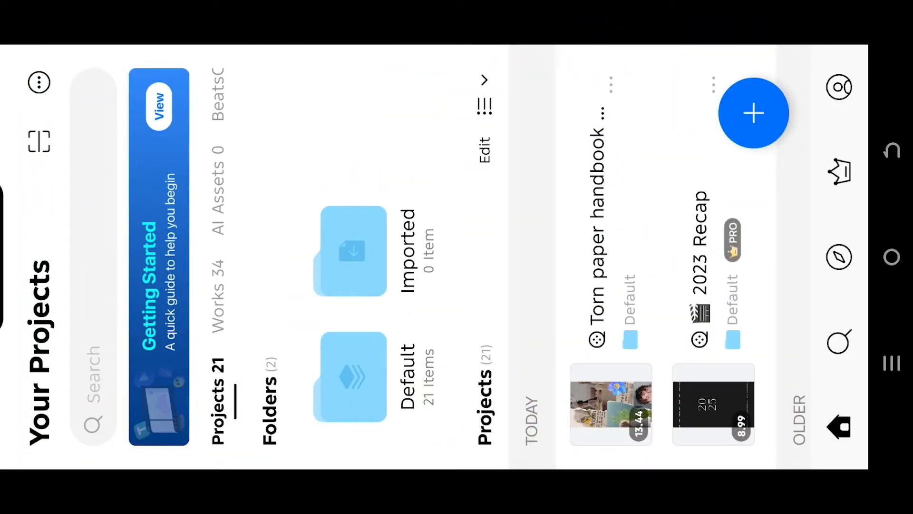
# Open the template library and switch to its Downloads section.
pyautogui.click(839, 87)
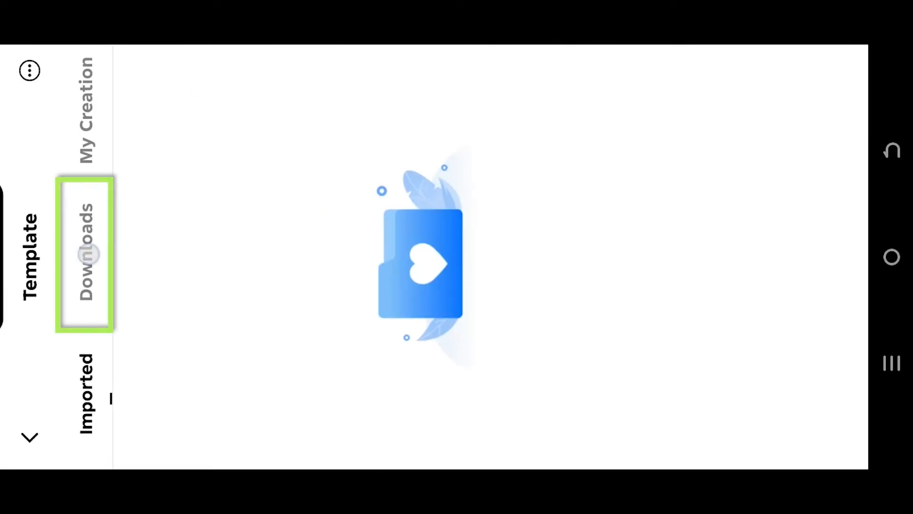
pyautogui.click(85, 262)
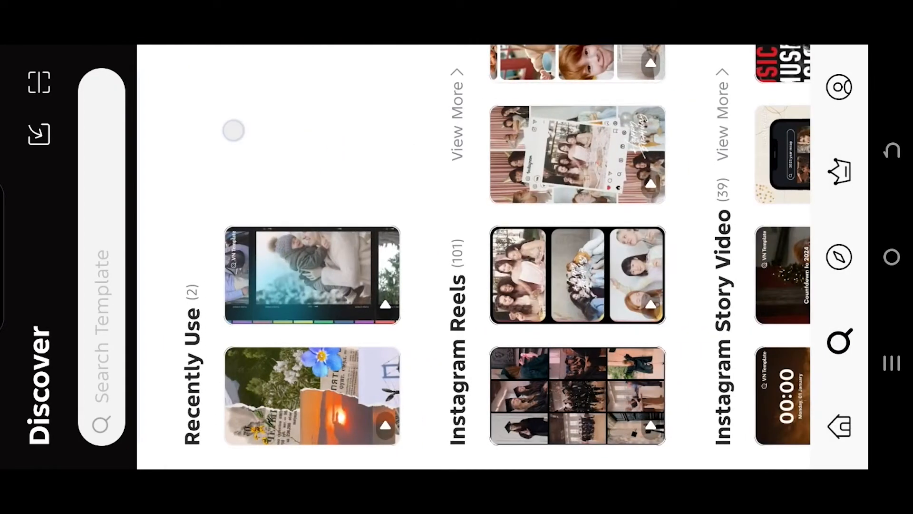
# Find the Instagram Reels collection and preview the six-clip, 8-second Untold Story template.
pyautogui.hscroll(-3)
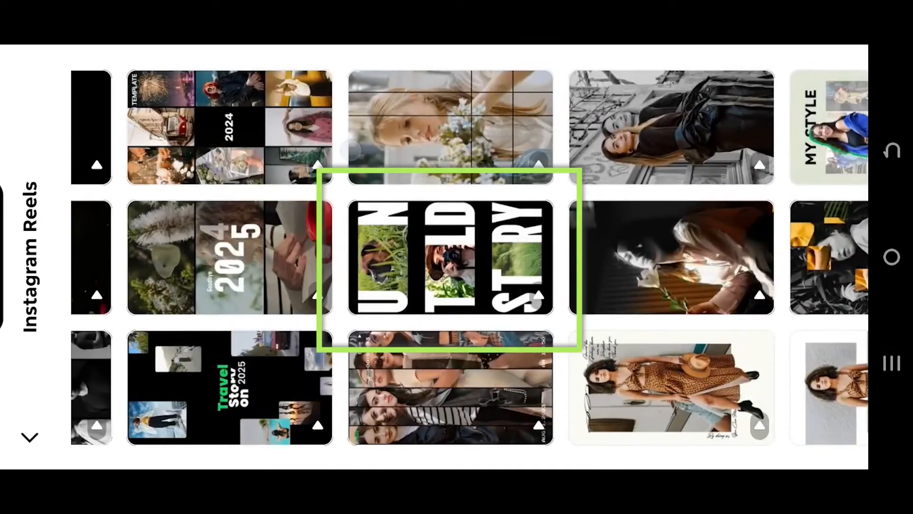
pyautogui.click(451, 258)
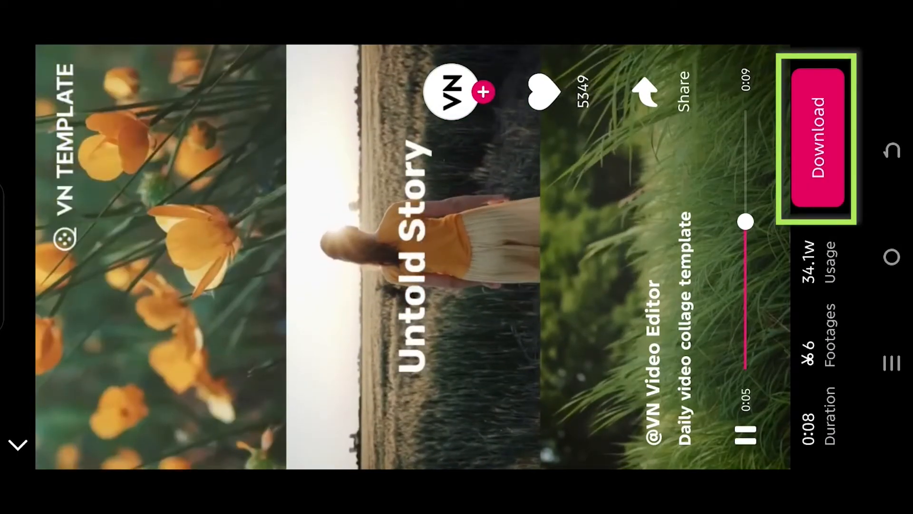
# Download the Untold Story template and fill its six footage slots with chosen clips.
pyautogui.click(818, 135)
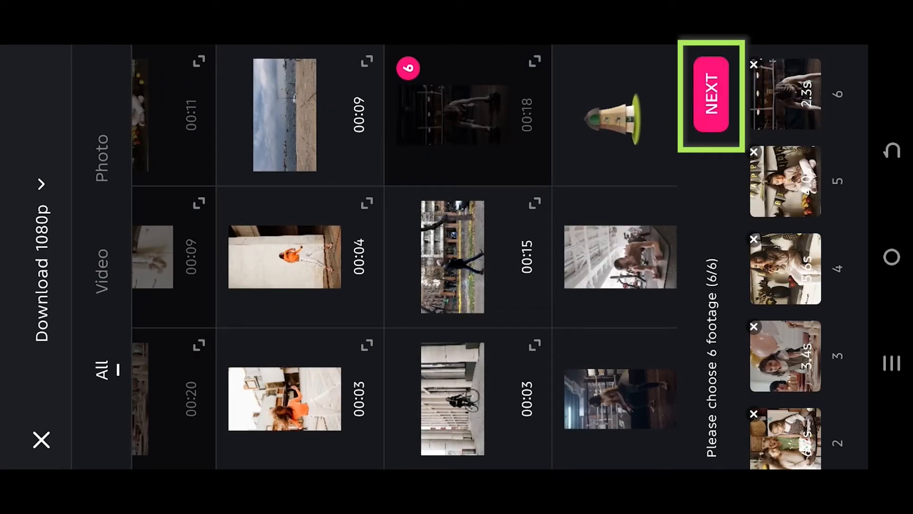
pyautogui.click(710, 96)
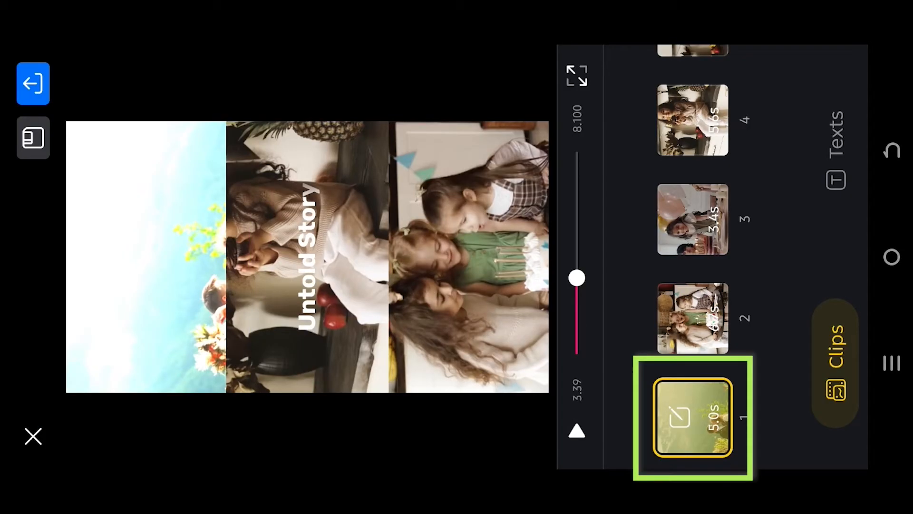
# Crop the first clip to a new framing, then scrub the preview through later clips.
pyautogui.click(692, 417)
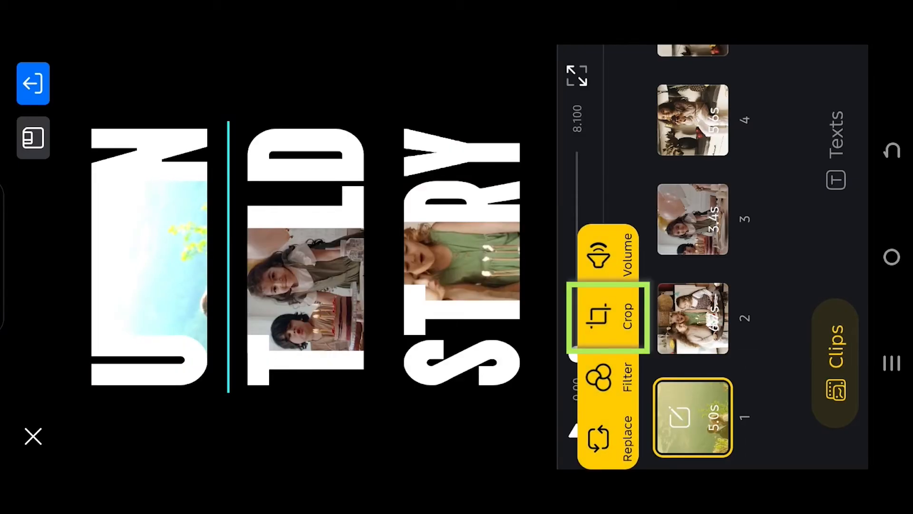
pyautogui.click(607, 317)
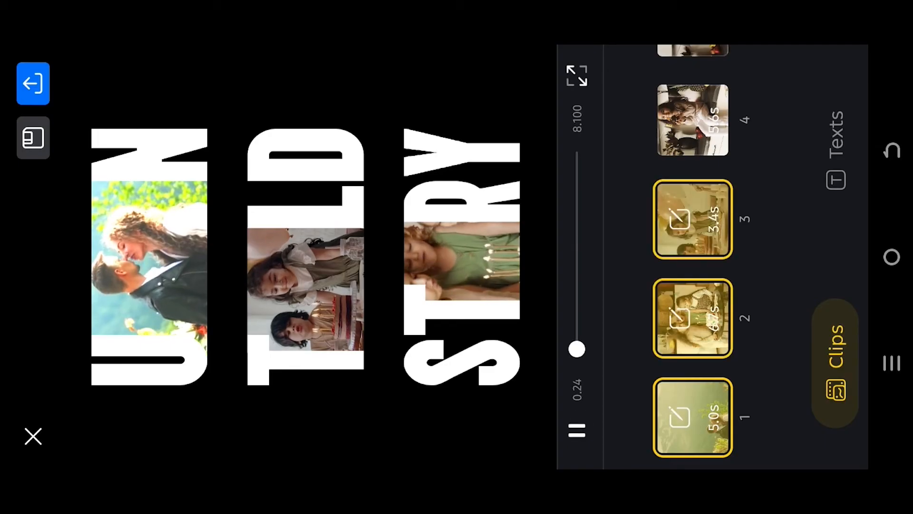
pyautogui.moveTo(576, 350); pyautogui.dragTo(576, 303)
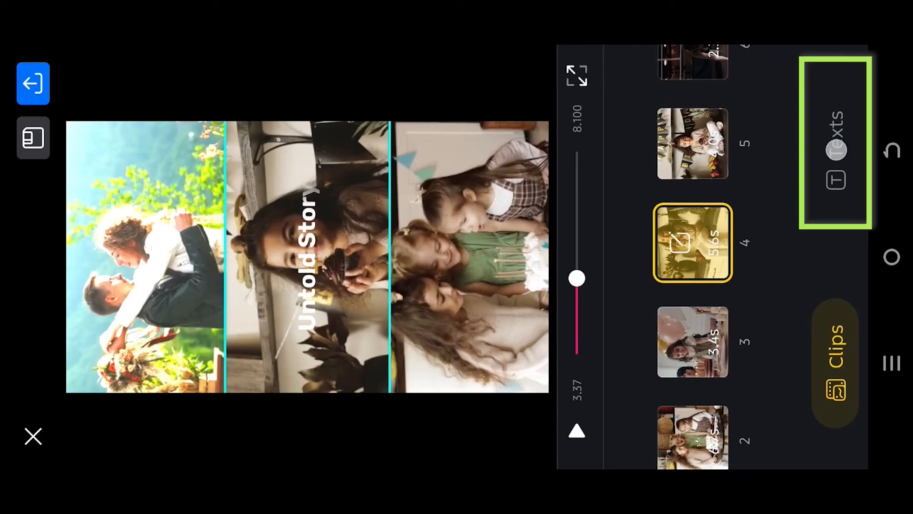
# Edit the Untold Story caption by typing 'Mem', then show the 540p 30fps export settings.
pyautogui.click(836, 181)
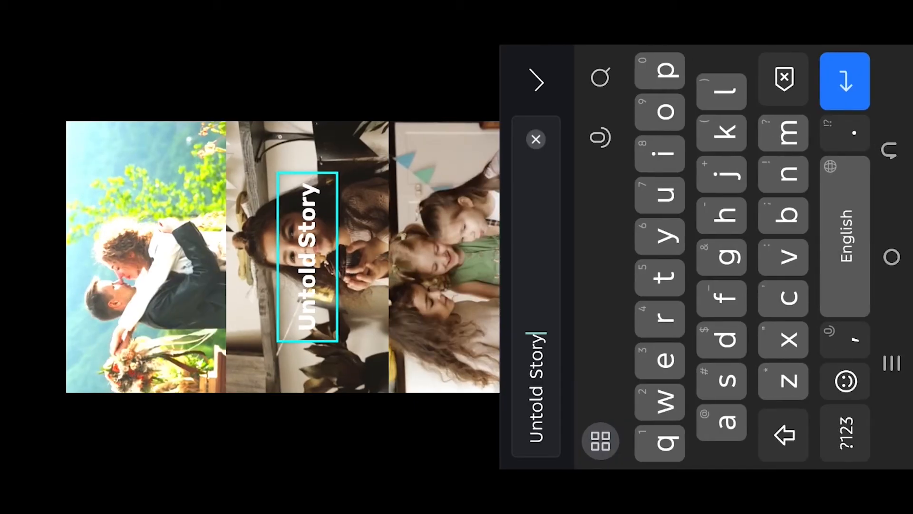
pyautogui.write('Mem')
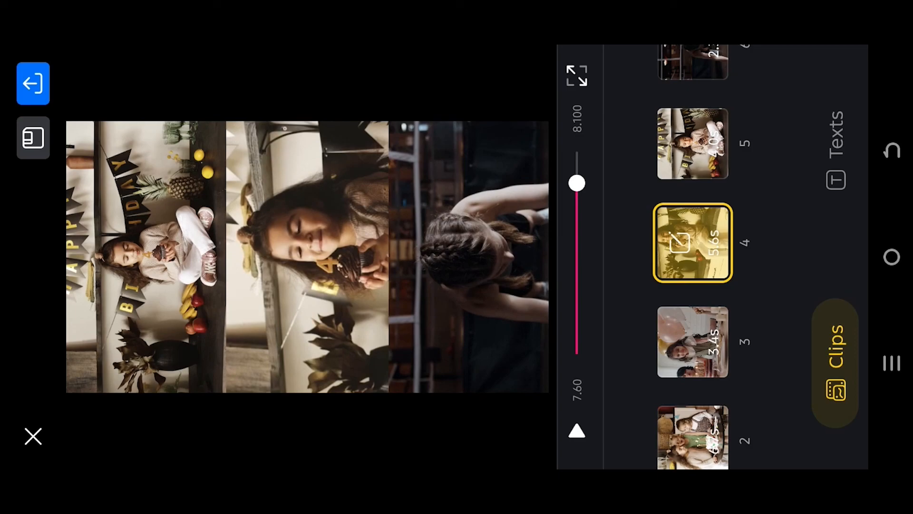
pyautogui.click(835, 332)
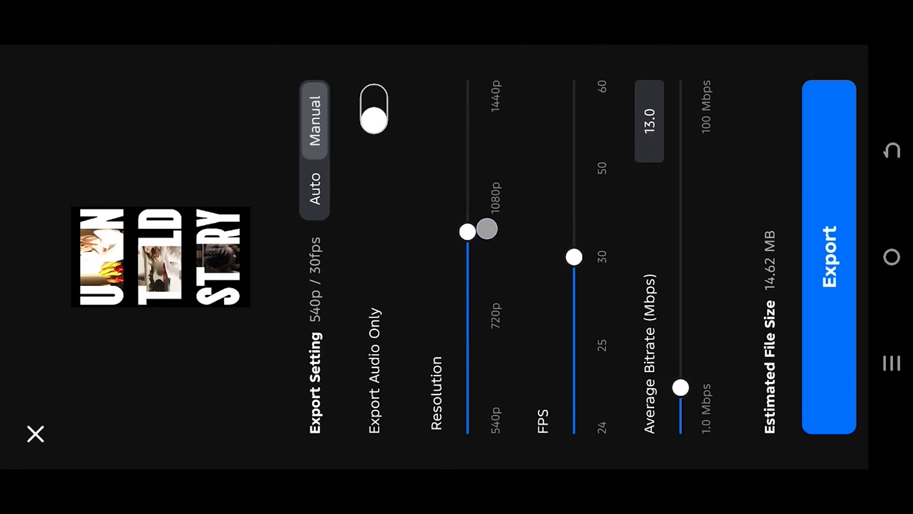